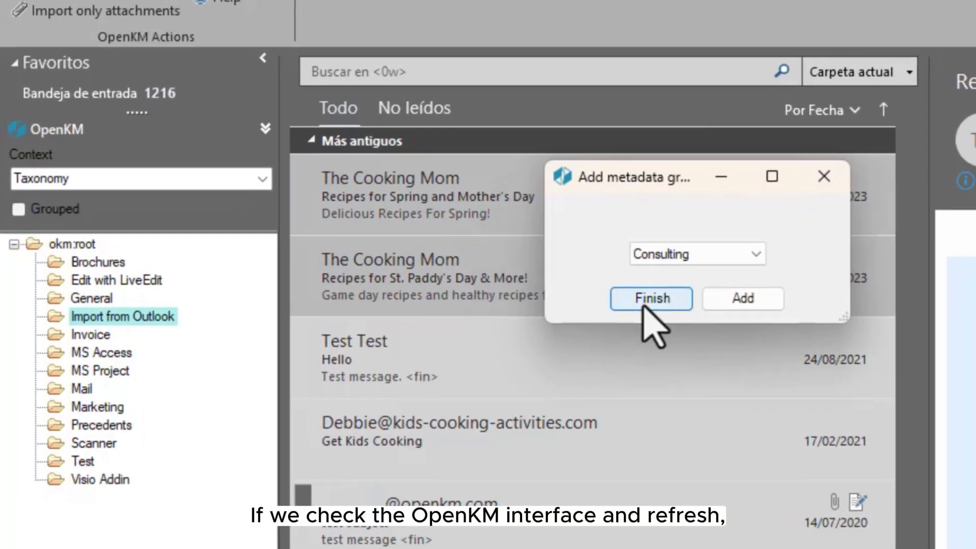
# Finish the Outlook email import into OpenKM with no metadata group added.
pyautogui.click(649, 298)
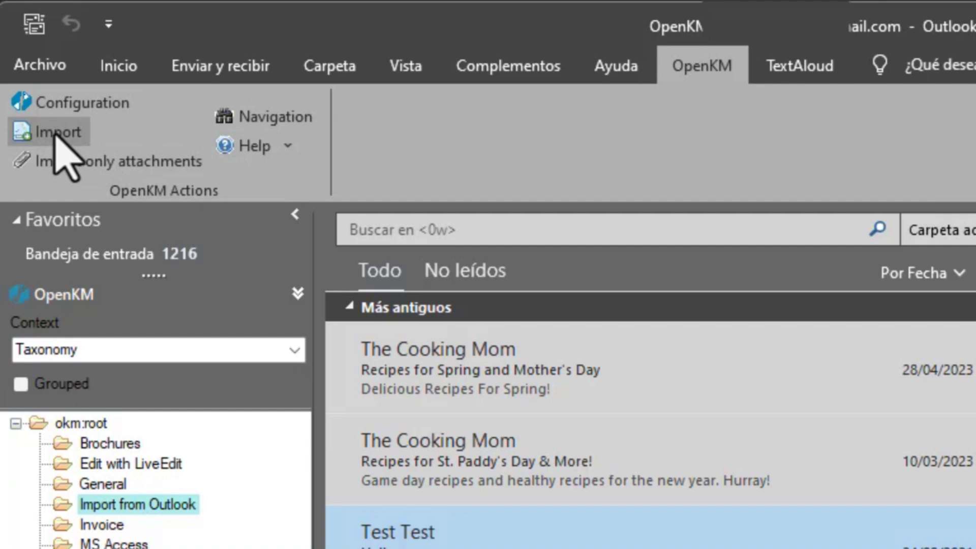
# Import the selected recipe emails, uploading them to the Import from Outlook folder.
pyautogui.click(56, 131)
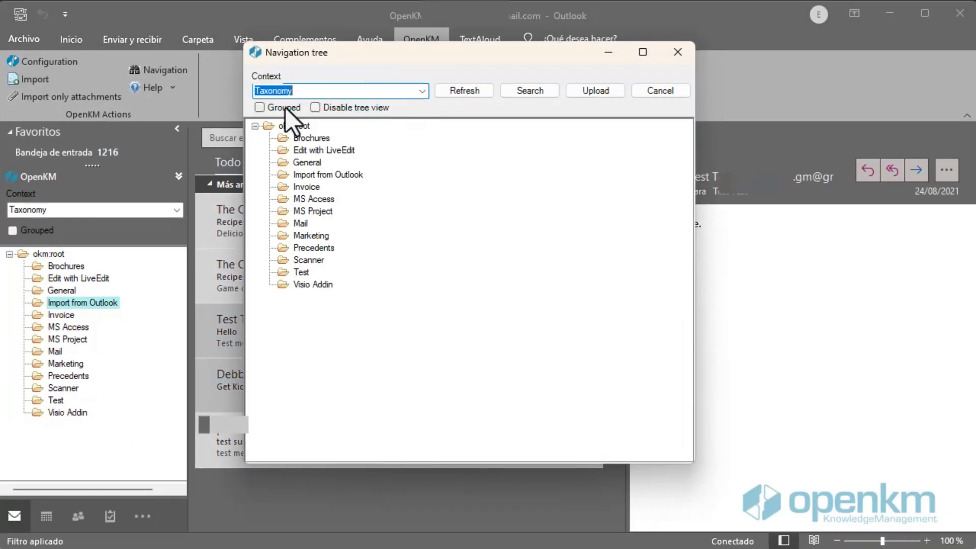
pyautogui.click(594, 91)
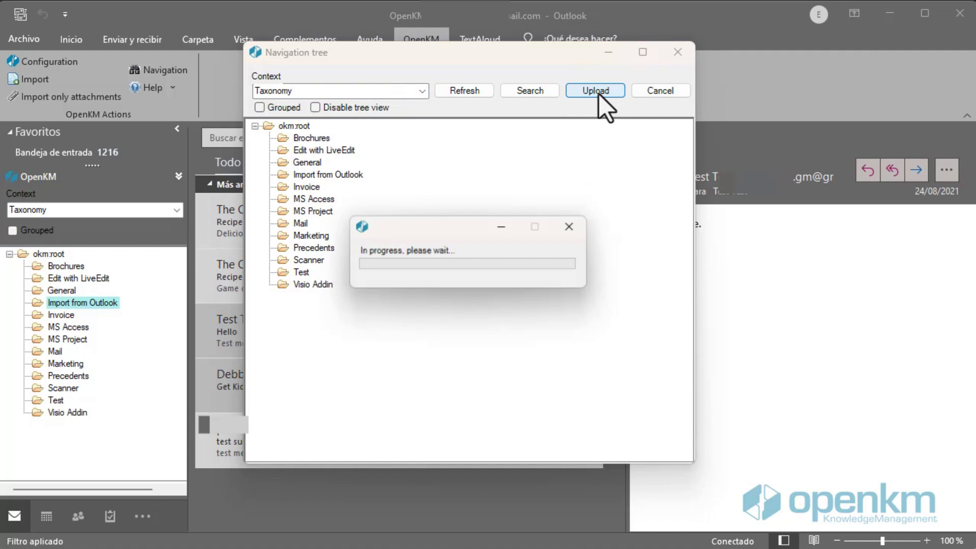
pyautogui.click(594, 91)
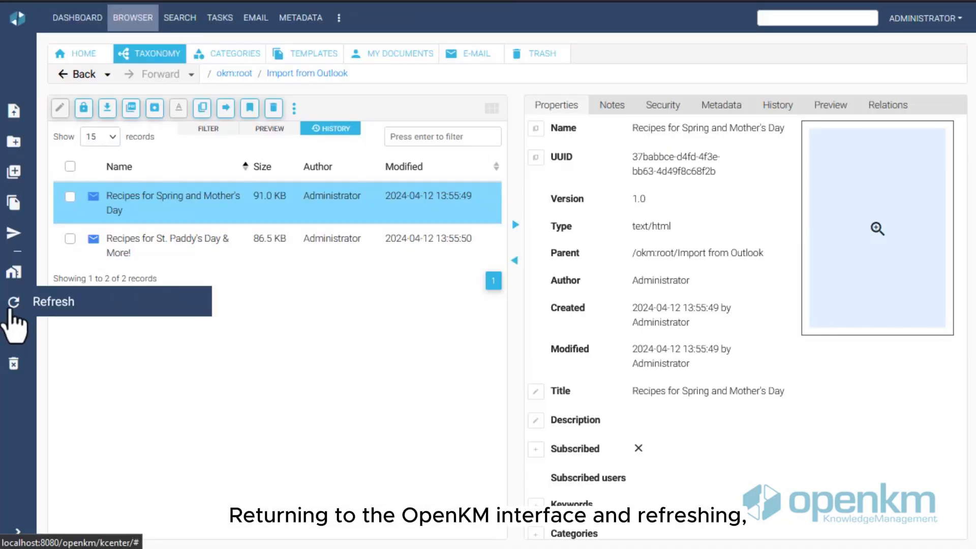
# Refresh the OpenKM view so Import from Outlook lists both recipe emails.
pyautogui.click(14, 302)
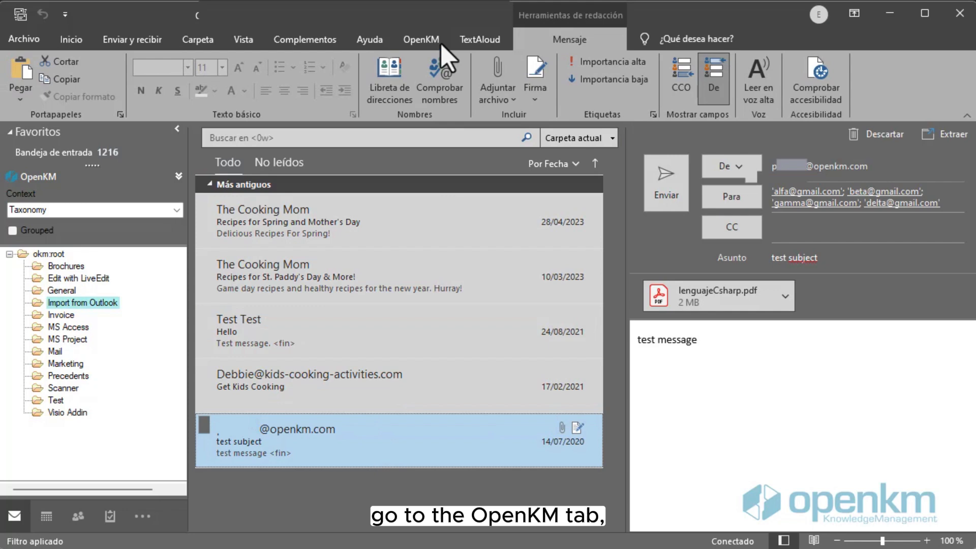
# Import lenguajeCsharp.pdf alone into Import from Outlook, finishing without metadata.
pyautogui.click(422, 39)
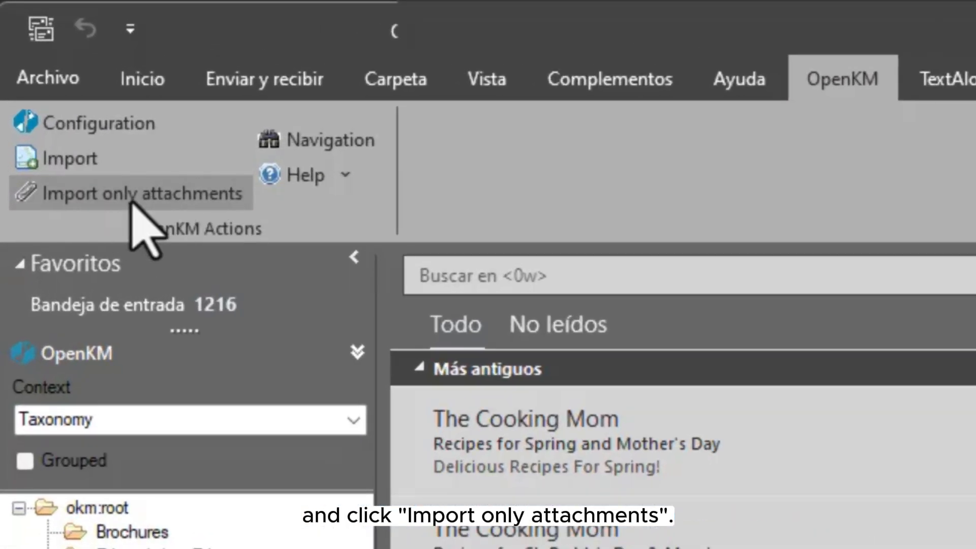
pyautogui.click(130, 193)
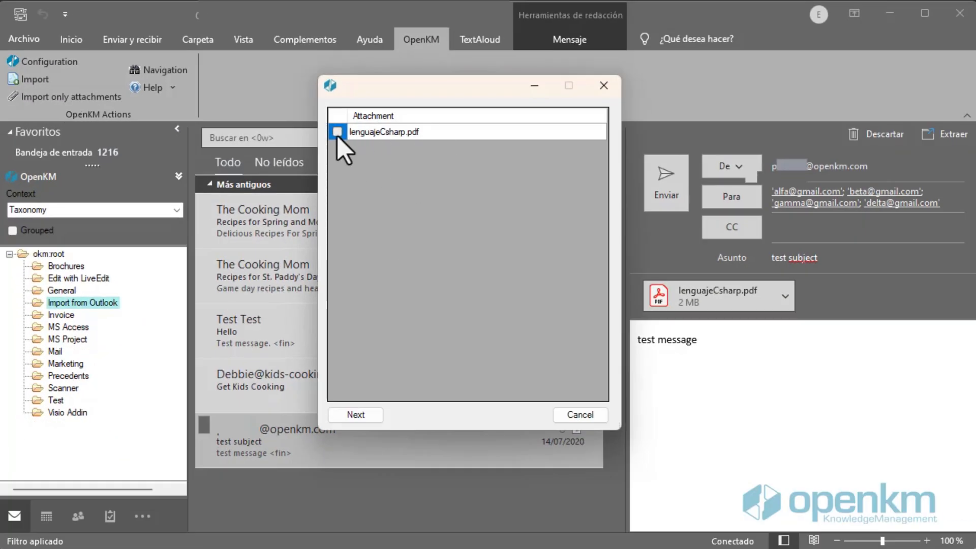
pyautogui.click(355, 415)
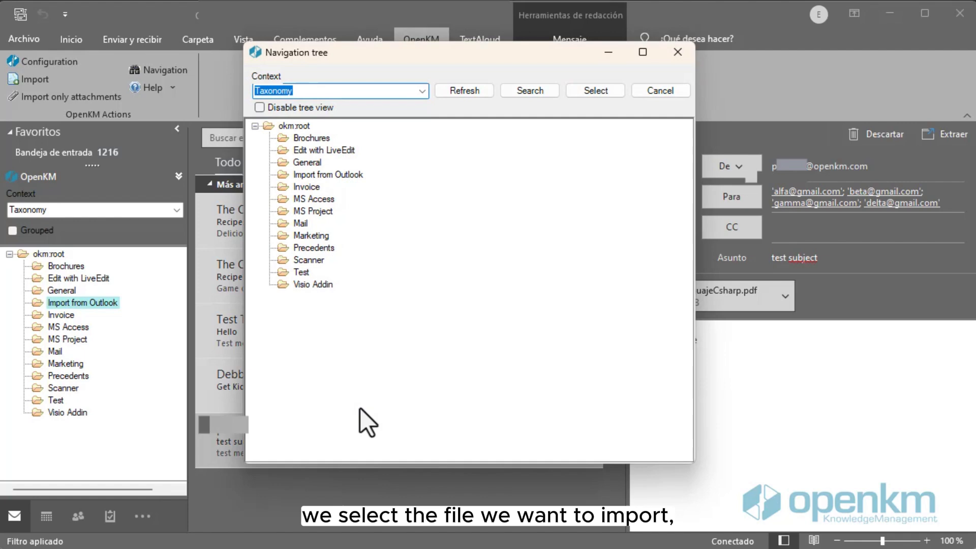
pyautogui.click(328, 174)
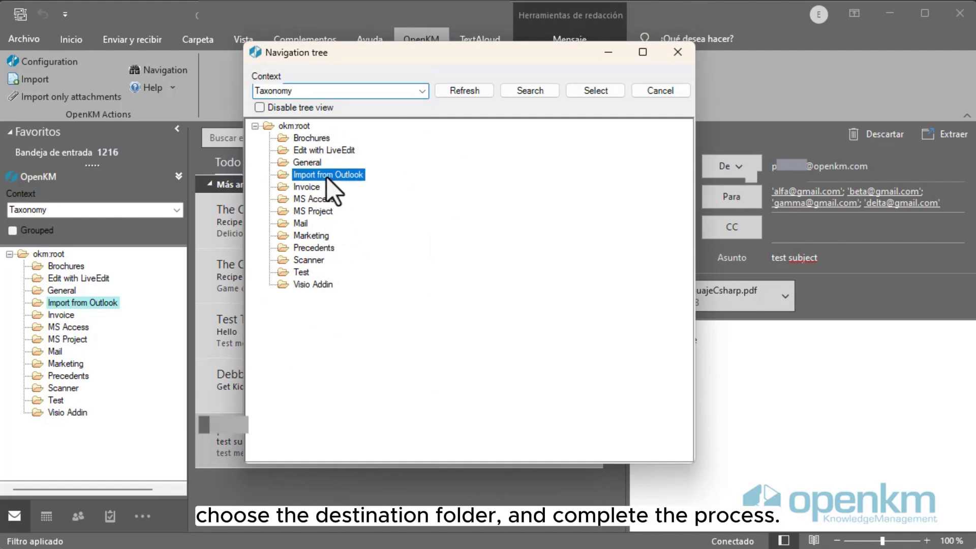
pyautogui.moveTo(479, 281)
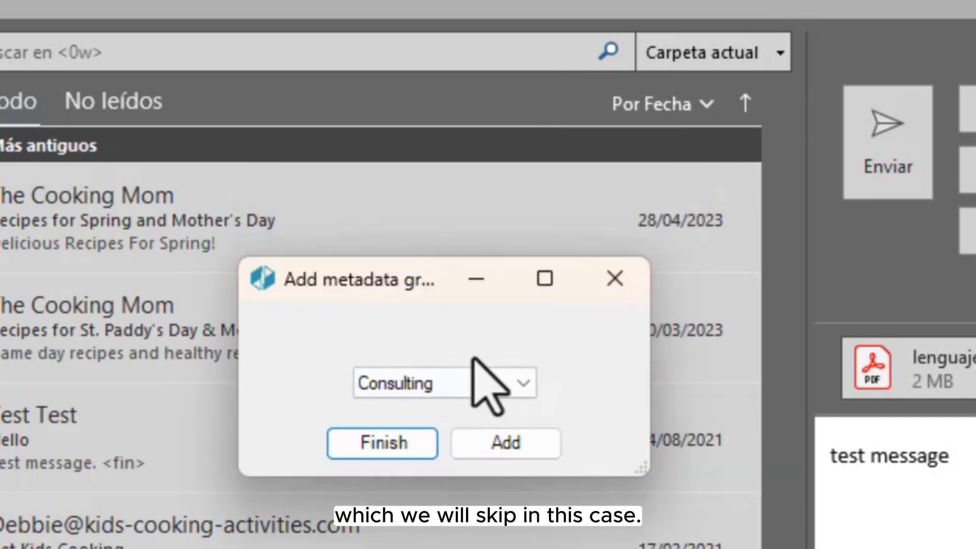
pyautogui.click(382, 443)
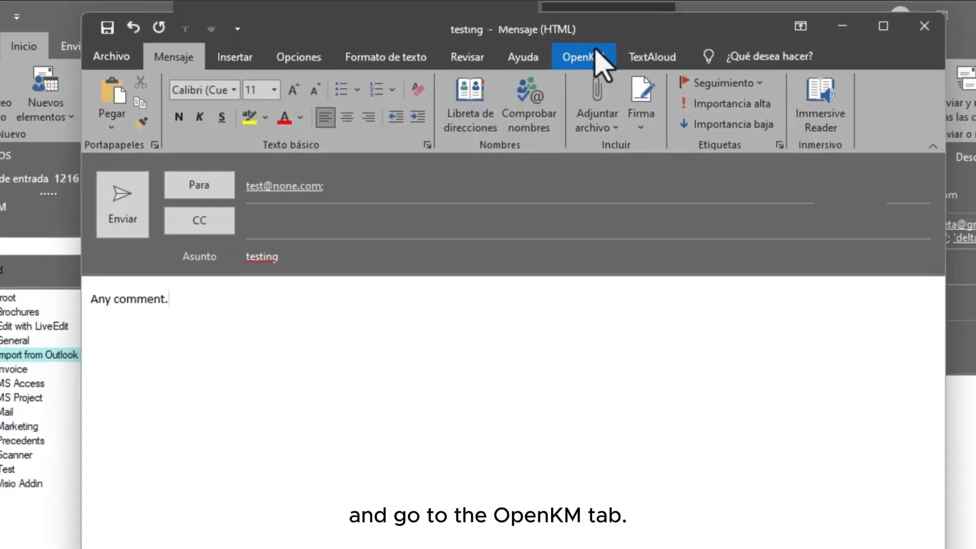
# Attach the Electronics PDF from the OpenKM repository to the testing message.
pyautogui.click(585, 56)
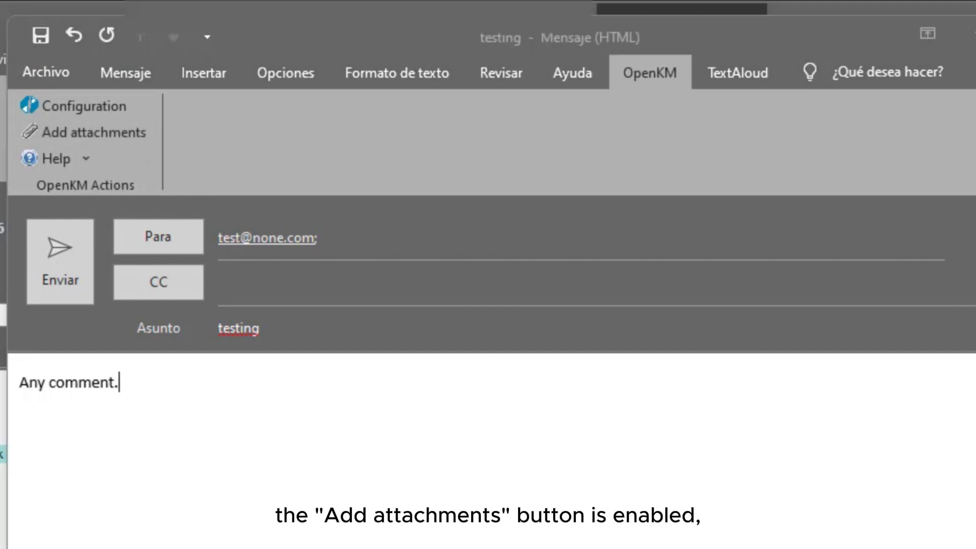
pyautogui.click(94, 132)
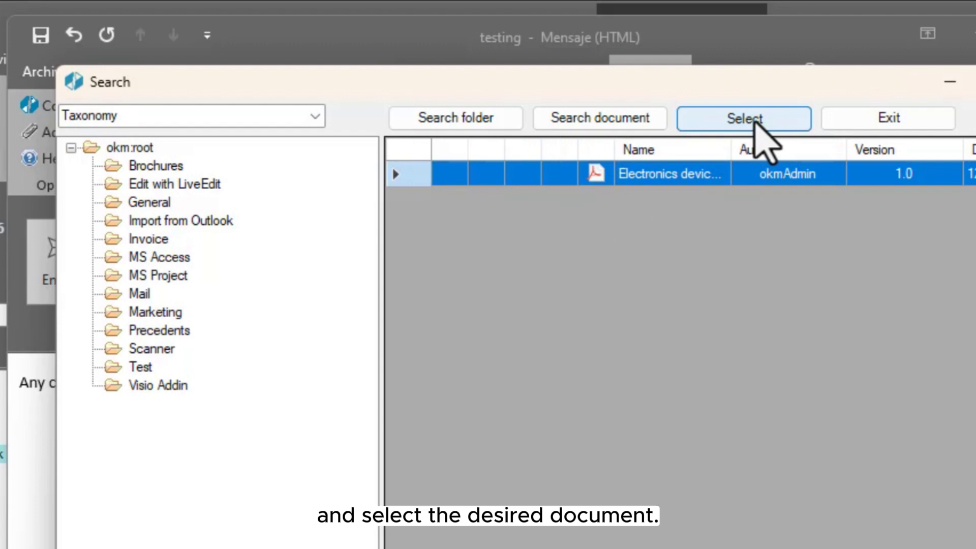
pyautogui.click(743, 118)
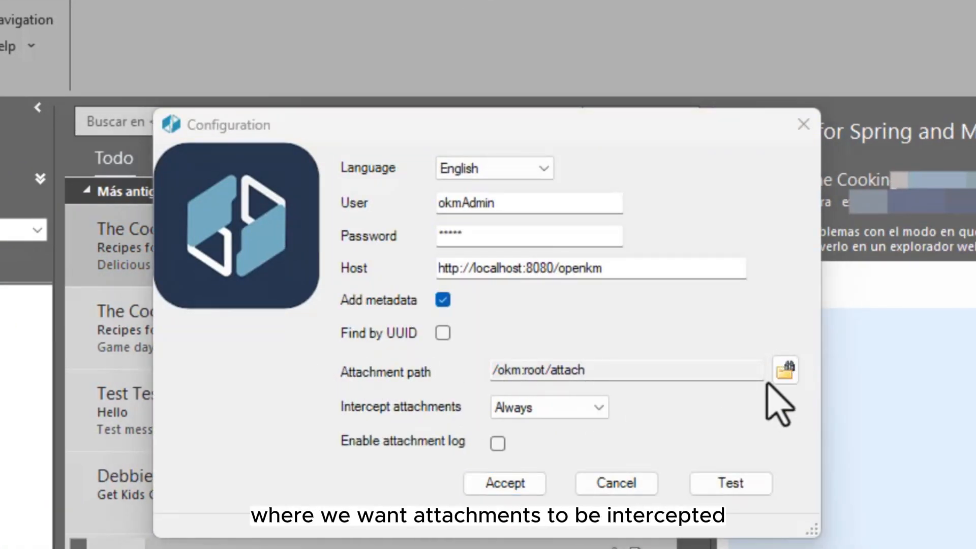
# Set attachment path to Intercept-attachments and interception to Ask, then accept.
pyautogui.click(785, 370)
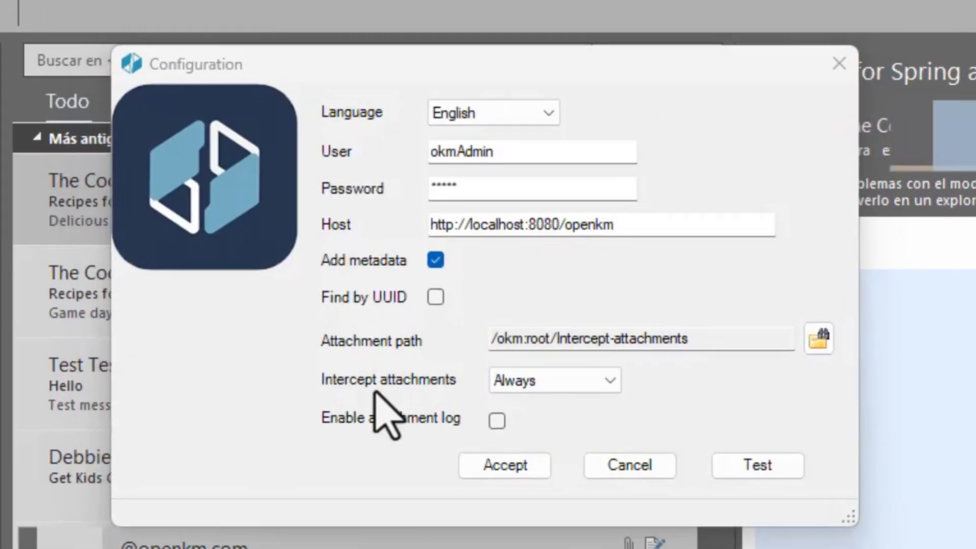
pyautogui.click(553, 380)
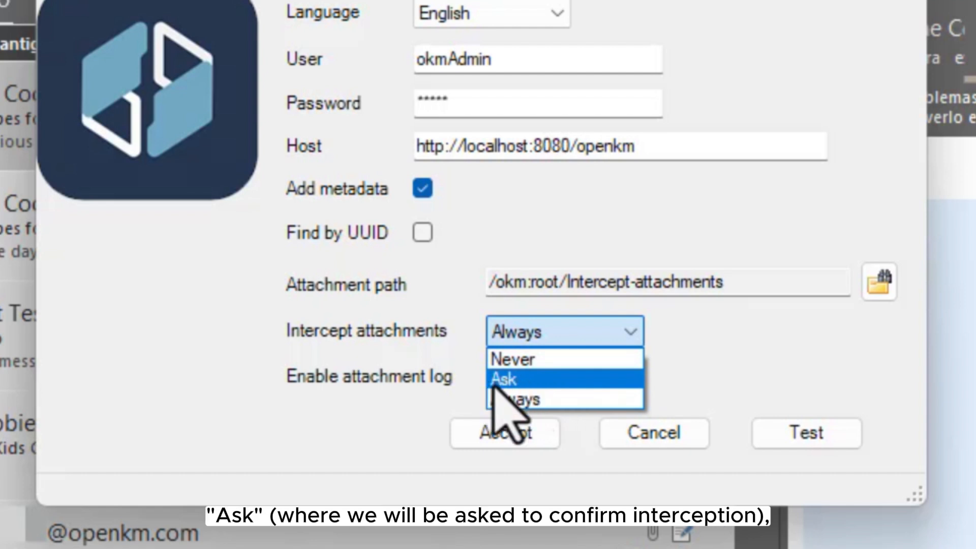
pyautogui.moveTo(532, 411)
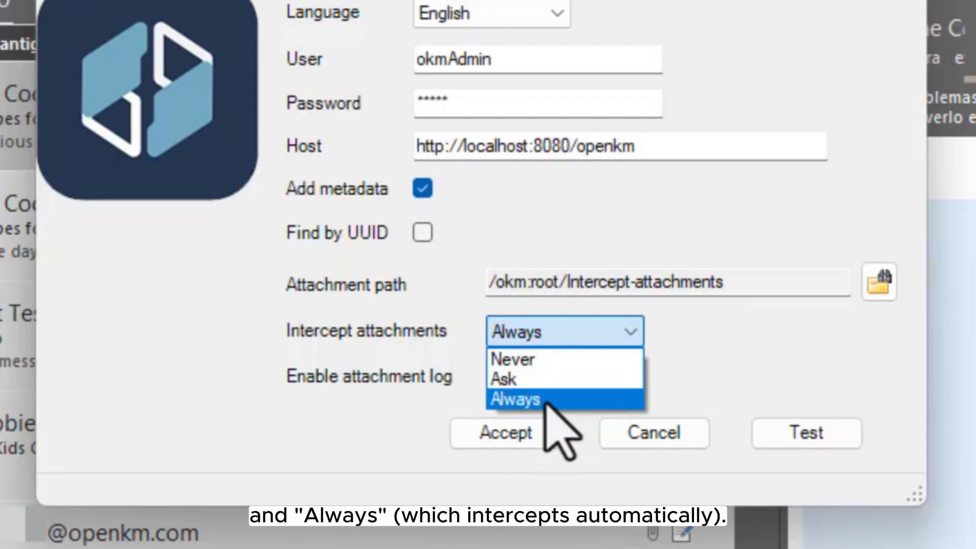
pyautogui.moveTo(504, 378)
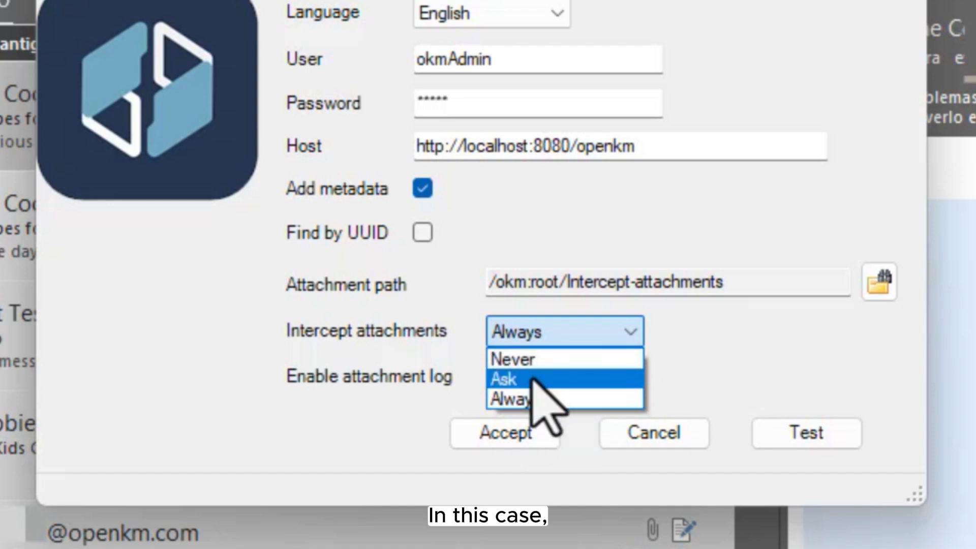
pyautogui.click(503, 378)
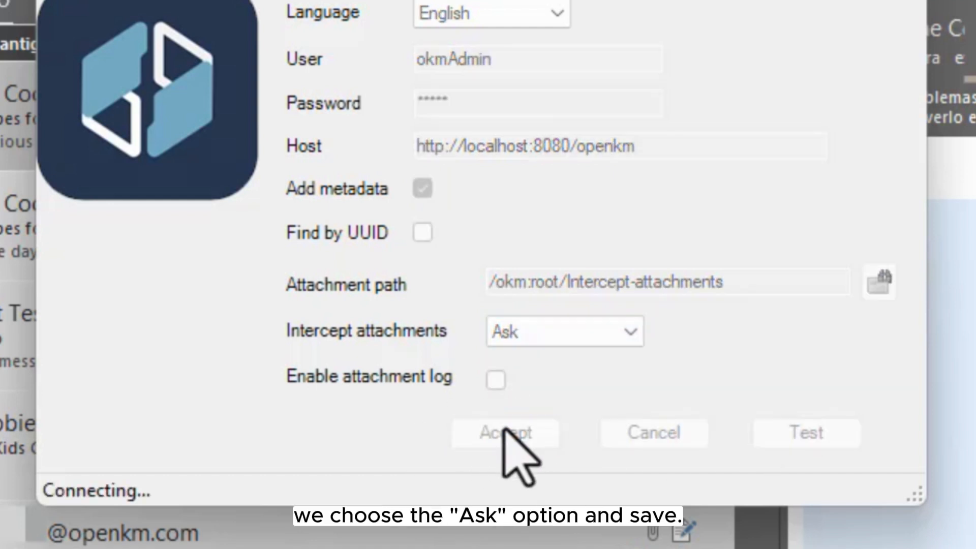
pyautogui.click(505, 433)
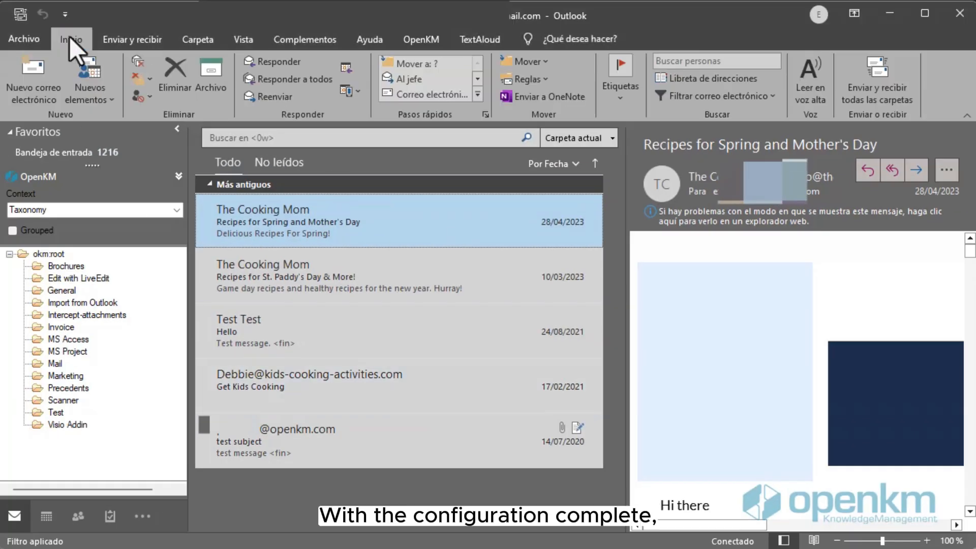
# Compose a new email with testing.docx attached and confirm replacing the attachment.
pyautogui.click(33, 81)
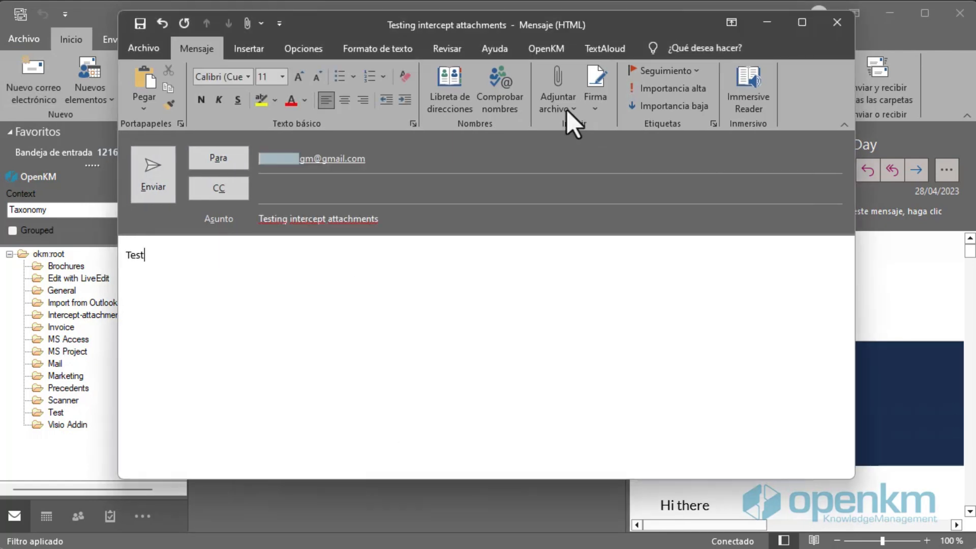
pyautogui.click(556, 83)
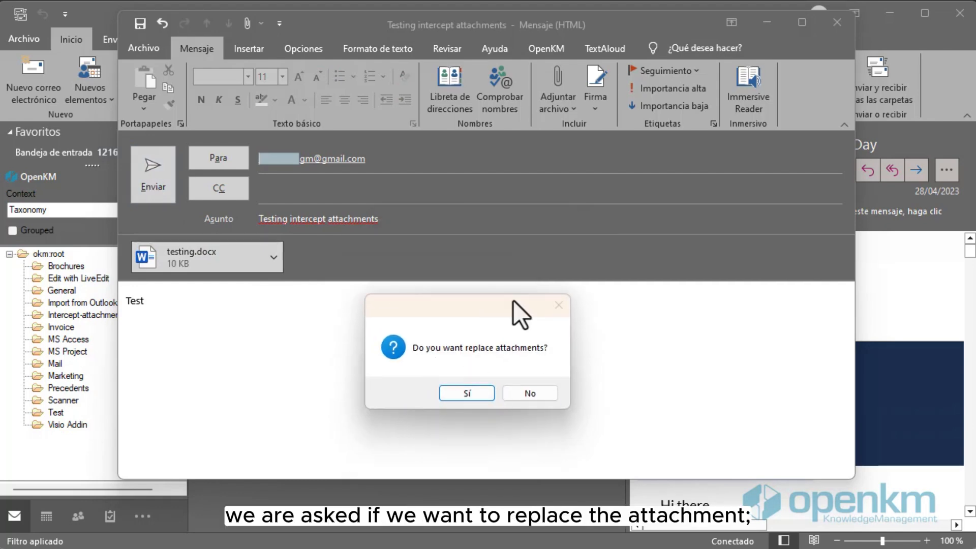
pyautogui.click(467, 393)
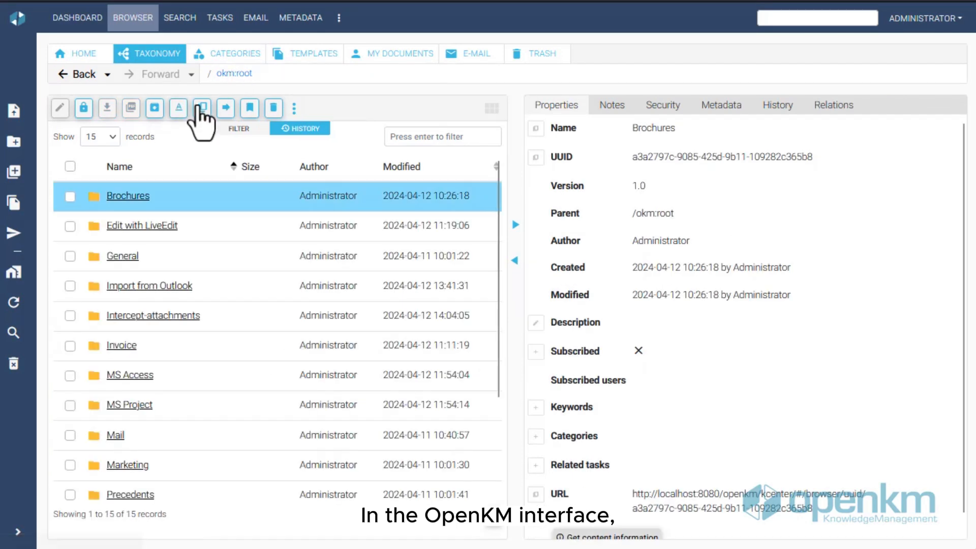
# Open the Intercept-attachments folder in the OpenKM browser.
pyautogui.doubleClick(153, 315)
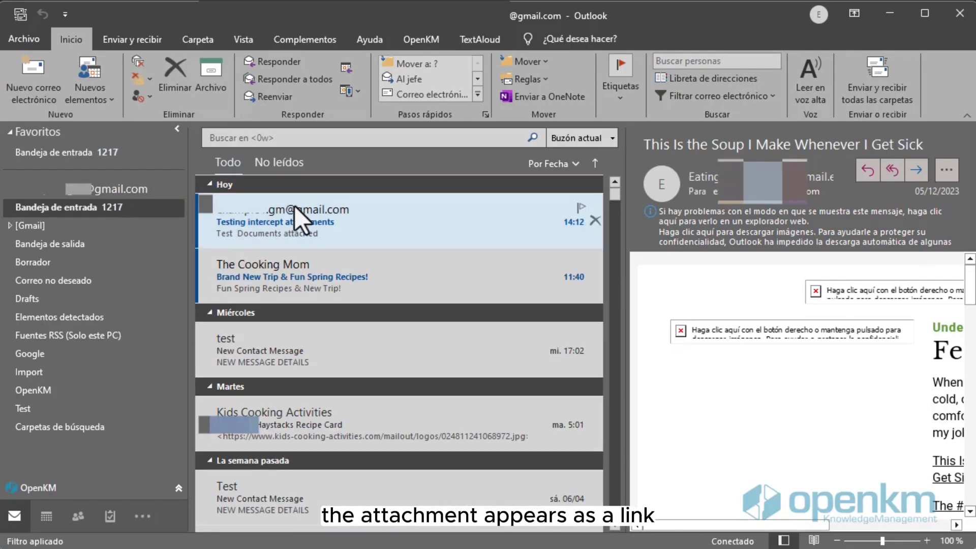
# View the received 'Testing intercept attachments' email showing testing.docx as a link.
pyautogui.click(283, 221)
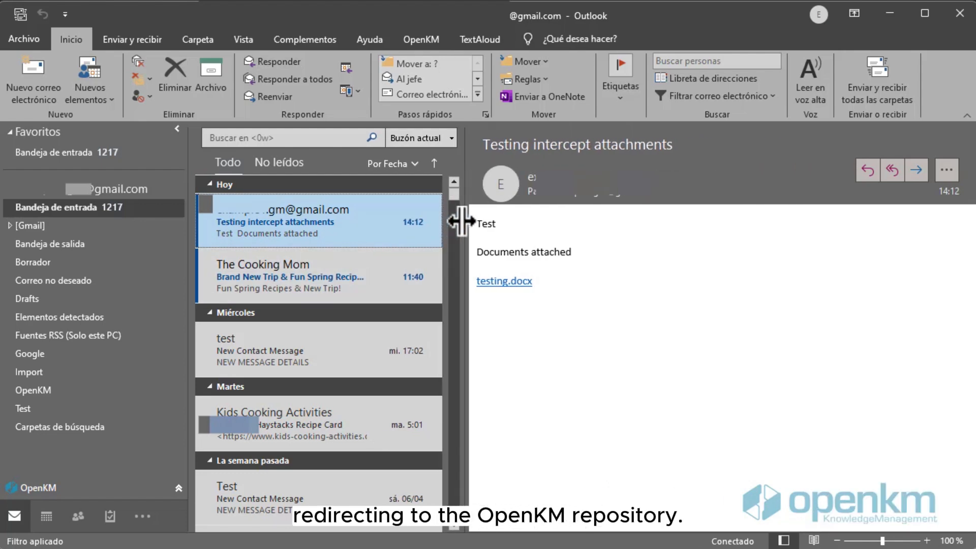
pyautogui.moveTo(537, 281)
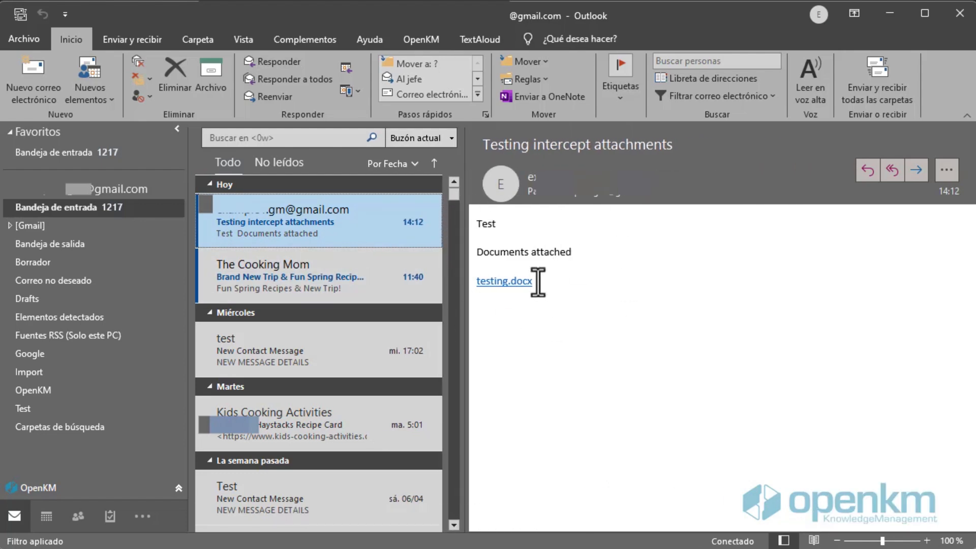